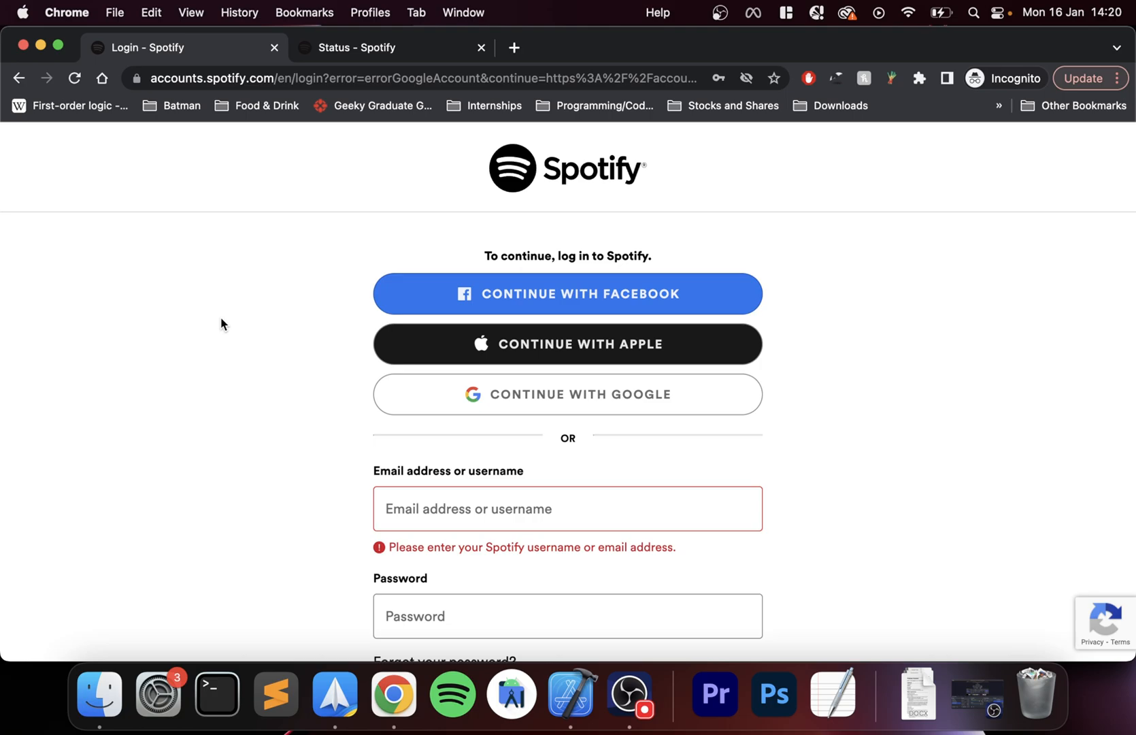
# - Scroll through the Spotify login page before viewing the logged-in status page
pyautogui.scroll(-3)
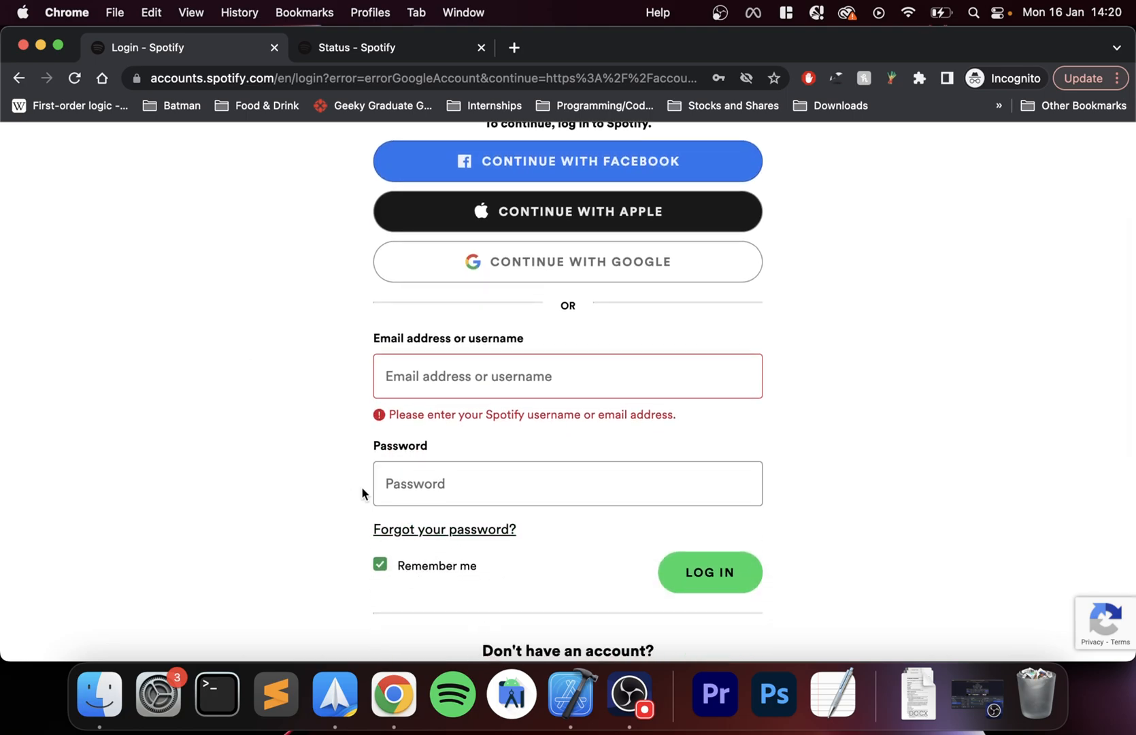
pyautogui.scroll(3)
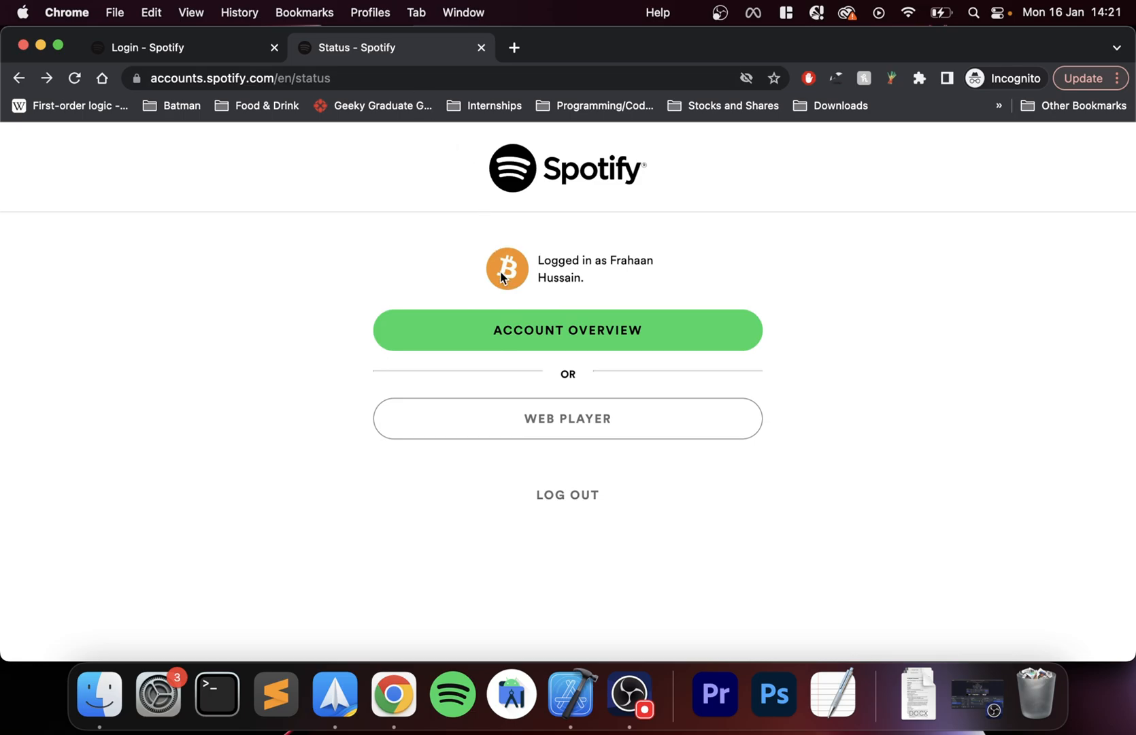
# - Go from Account Overview to the Edit profile page of the Spotify account
pyautogui.click(567, 329)
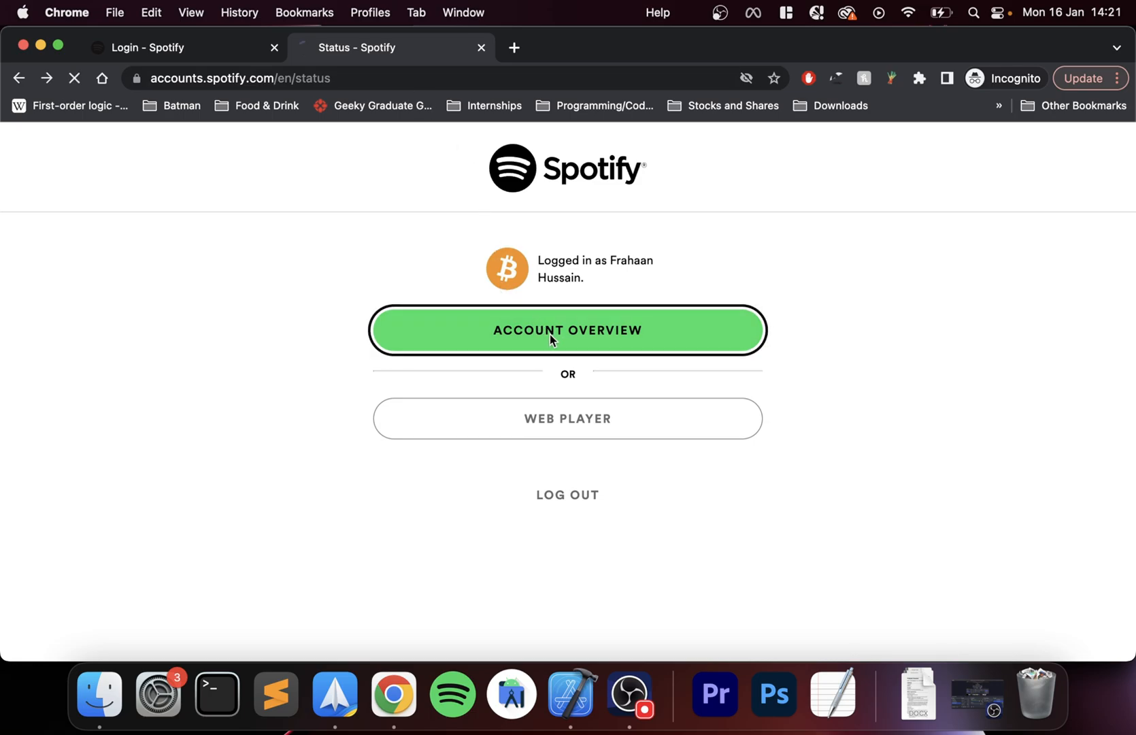
pyautogui.click(567, 330)
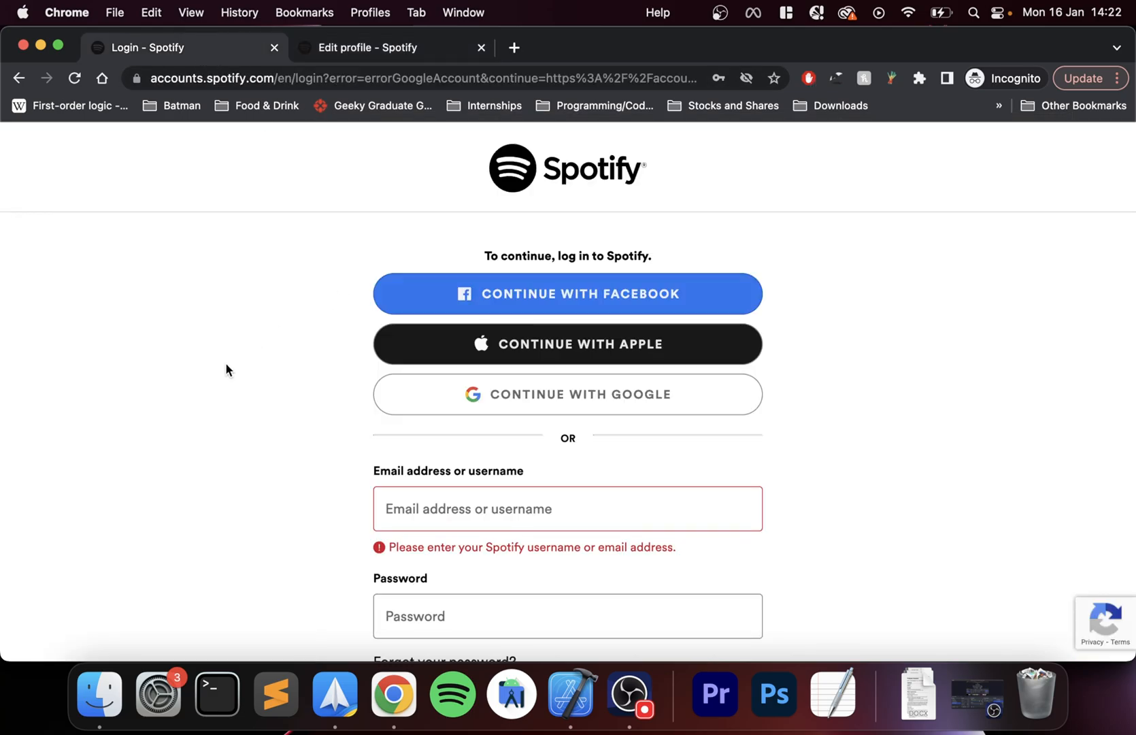
# - Start the password reset via the 'Forgot your password?' link on the login page
pyautogui.scroll(-3)
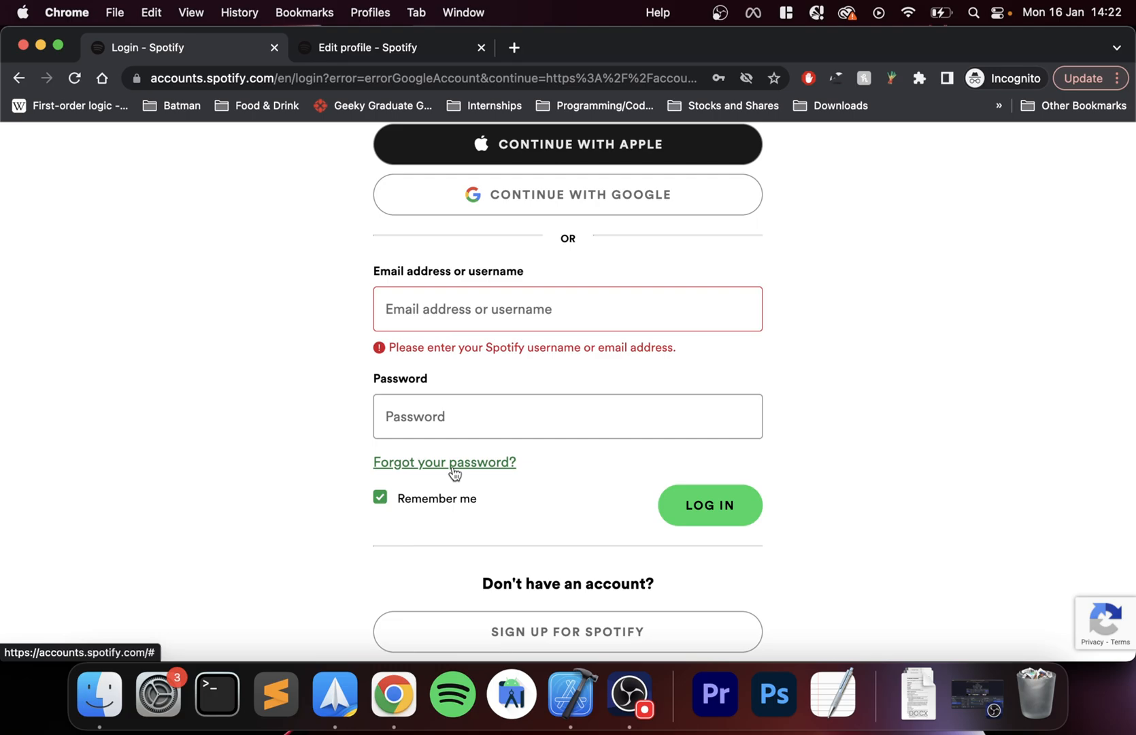
pyautogui.click(444, 461)
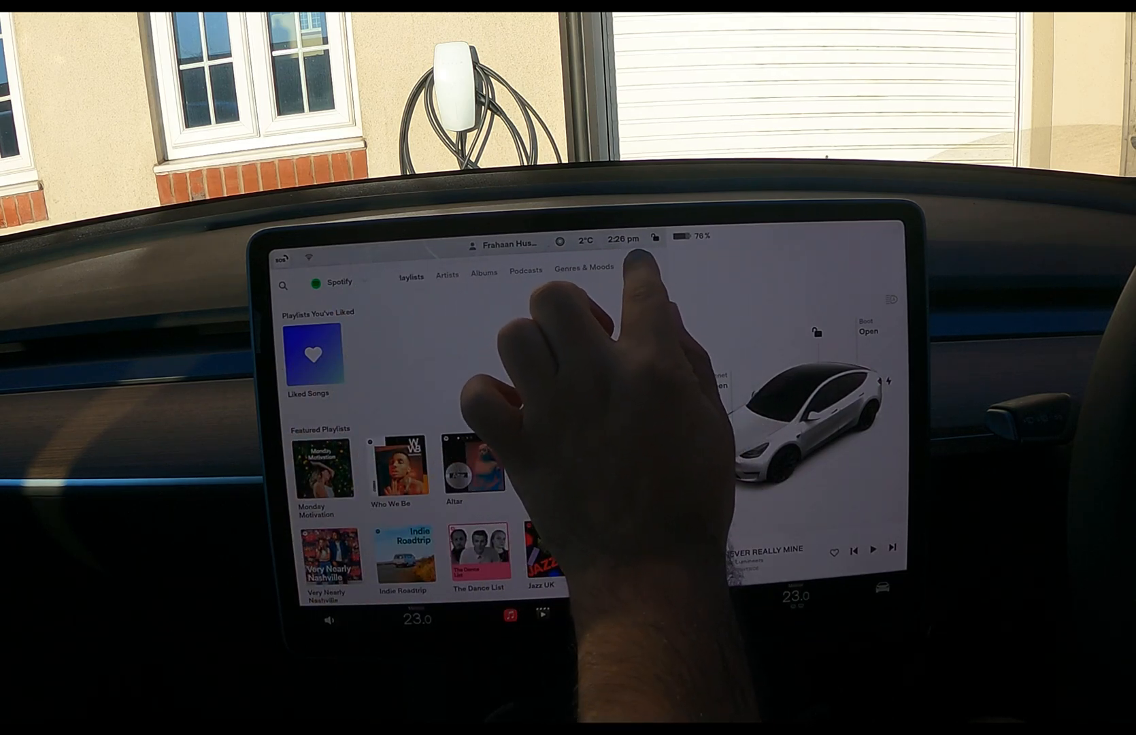
# - Sign in to the Spotify account from the Account tab on the Tesla touchscreen
pyautogui.click(641, 265)
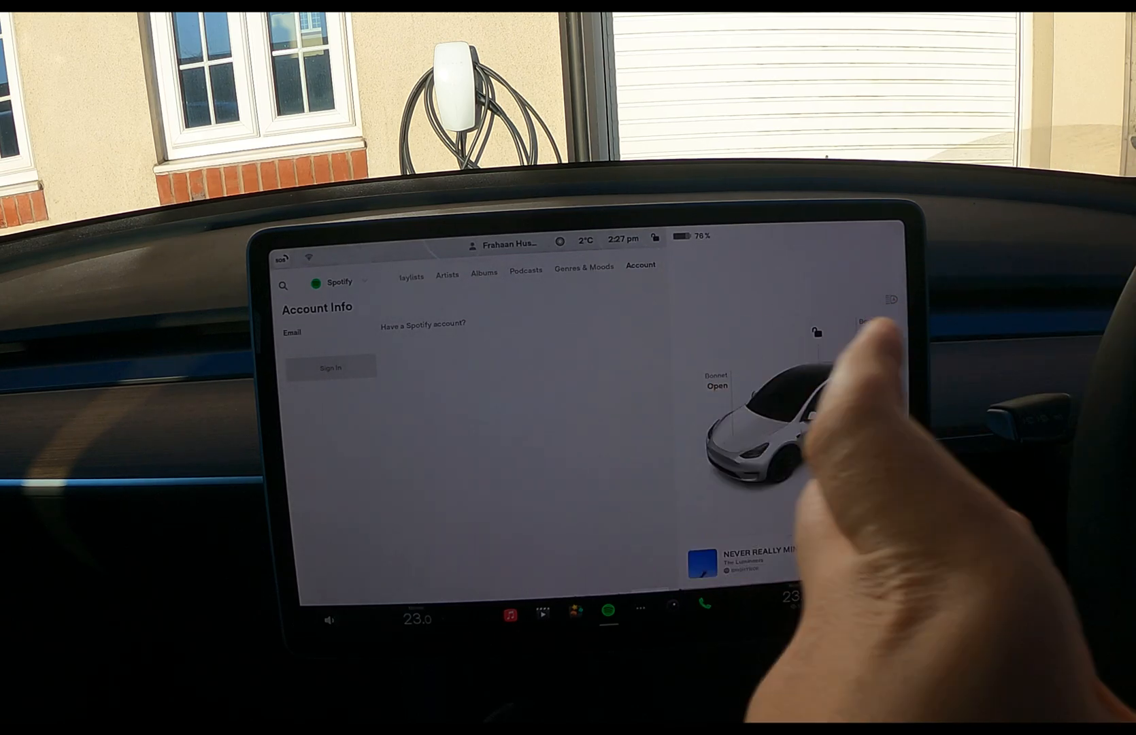
pyautogui.click(330, 367)
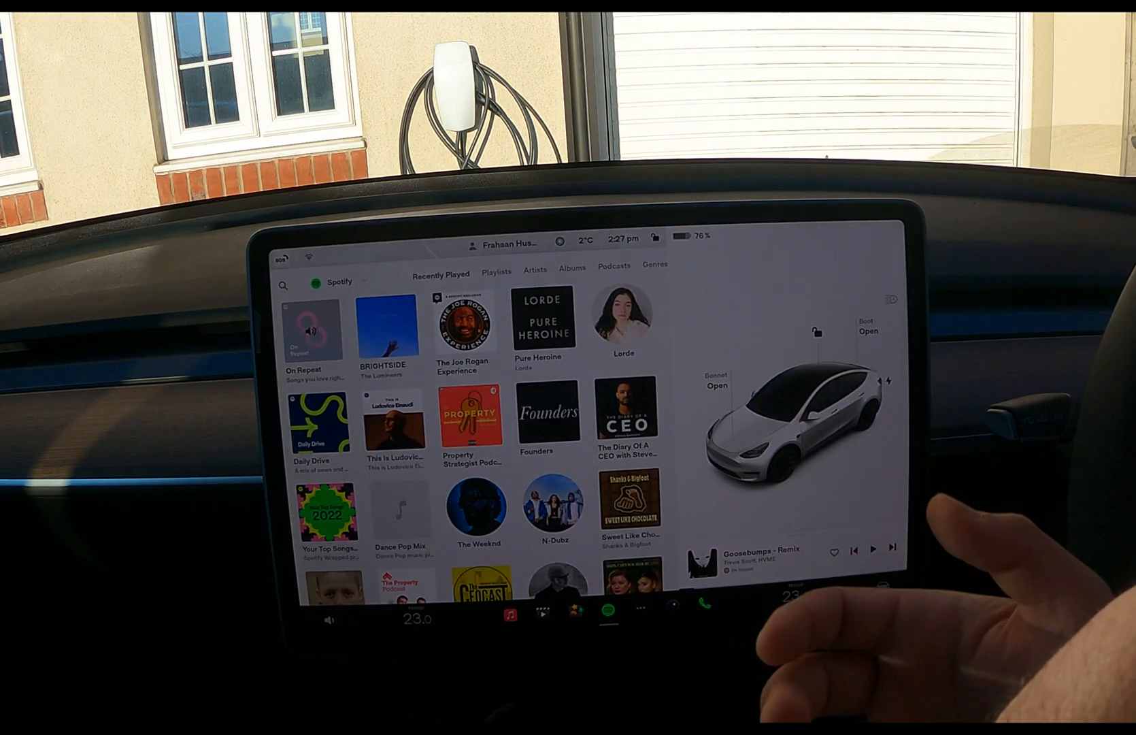
# - Show the account's saved playlists, including Liked Songs and On Repeat
pyautogui.click(495, 273)
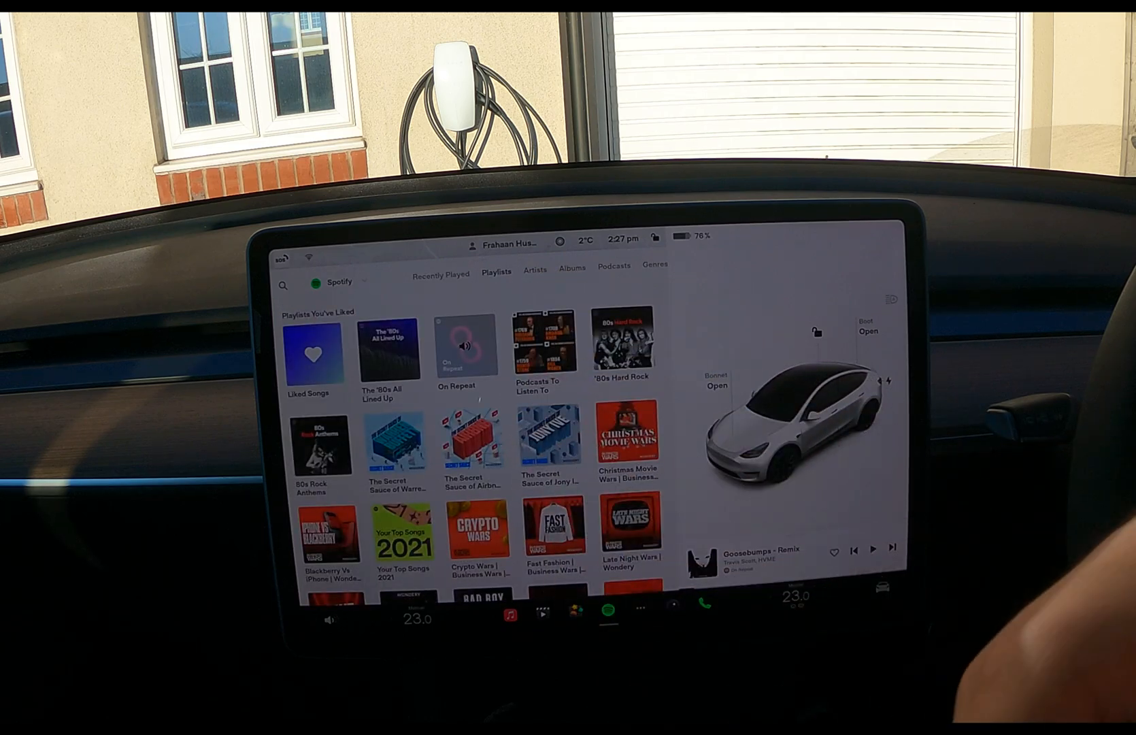